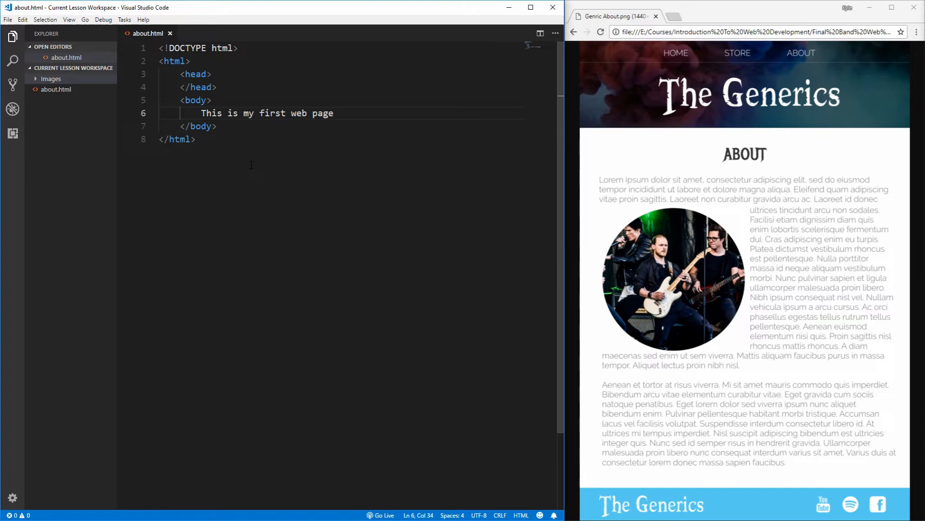
Step: Preview the band photo and logo images, then serve about.html with Live Server
key("ctrl+a")
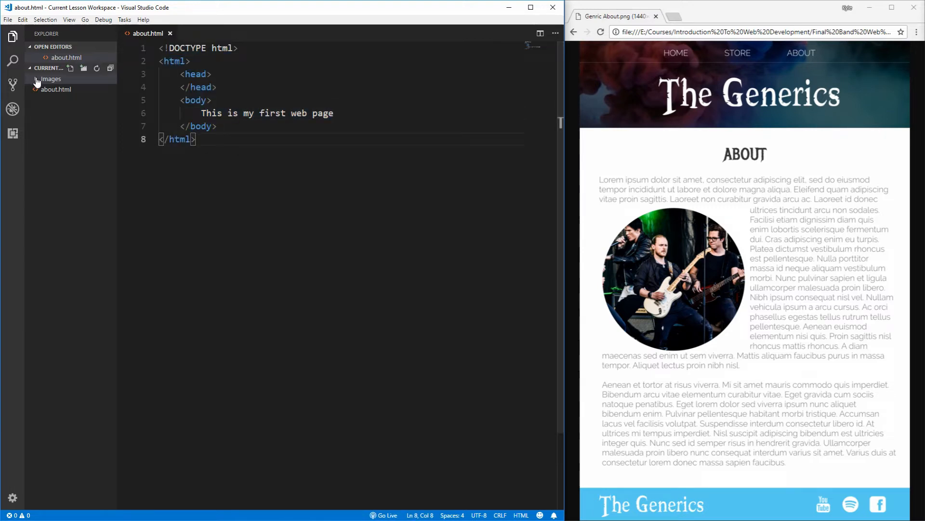
left_click(51, 89)
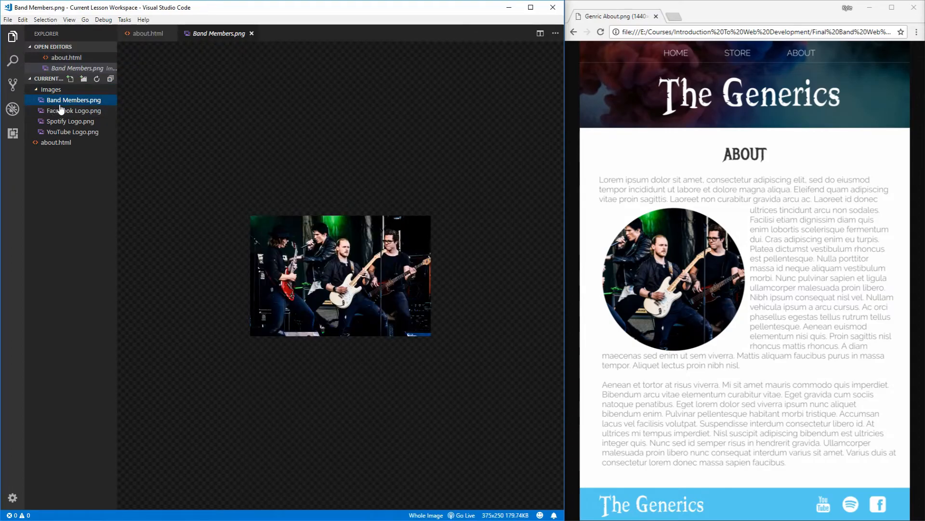
left_click(70, 121)
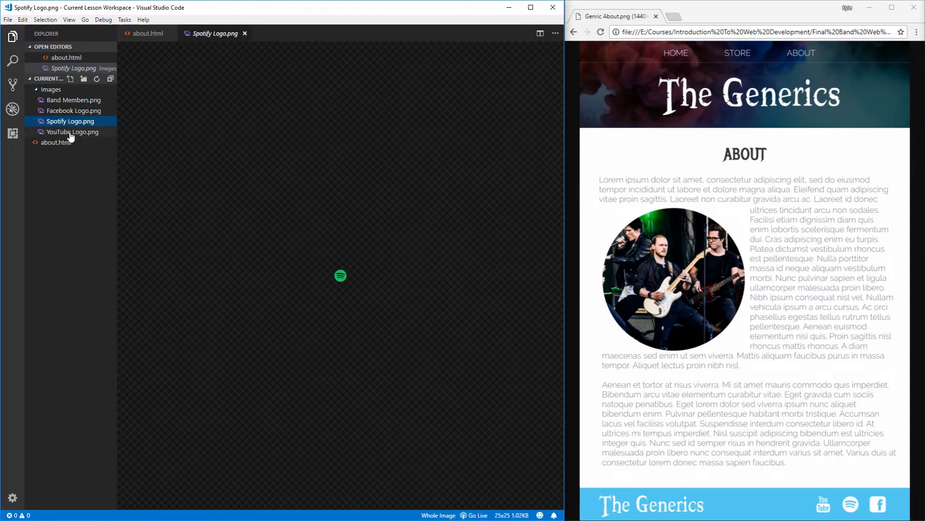
left_click(72, 131)
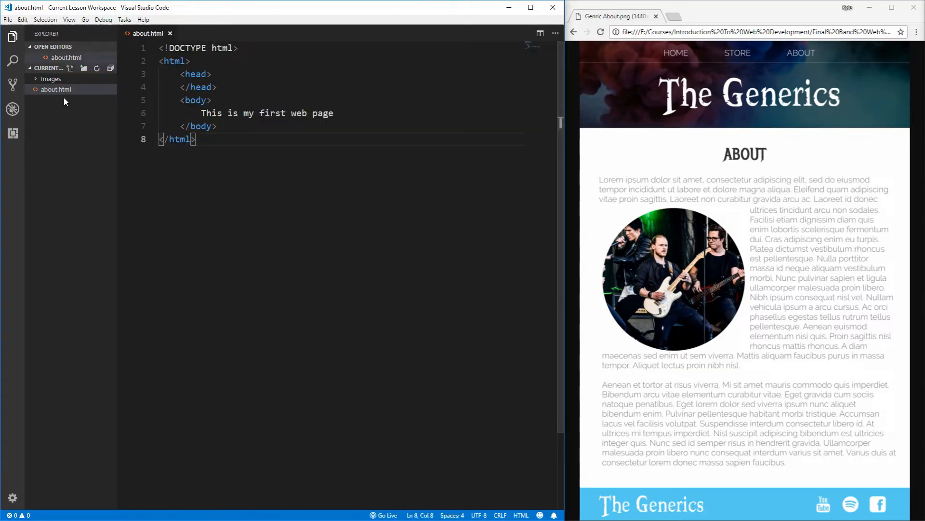
right_click(56, 89)
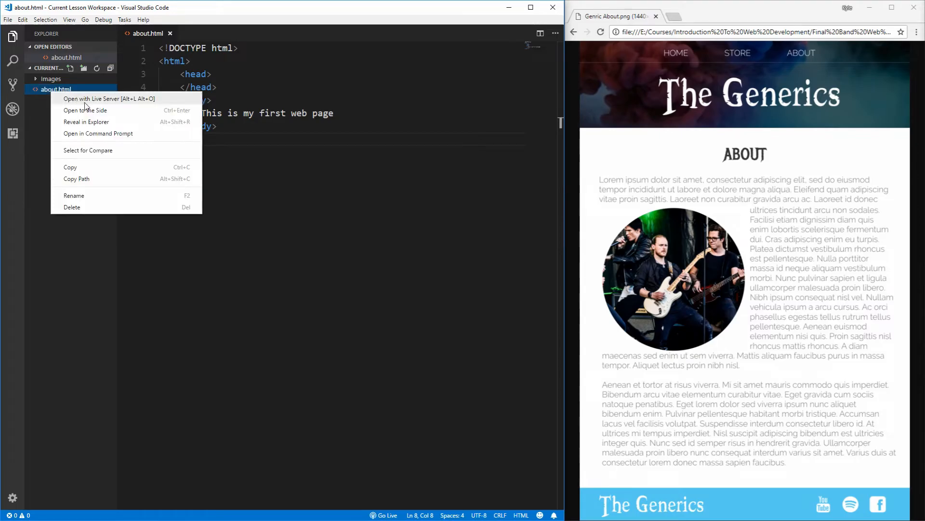
left_click(109, 98)
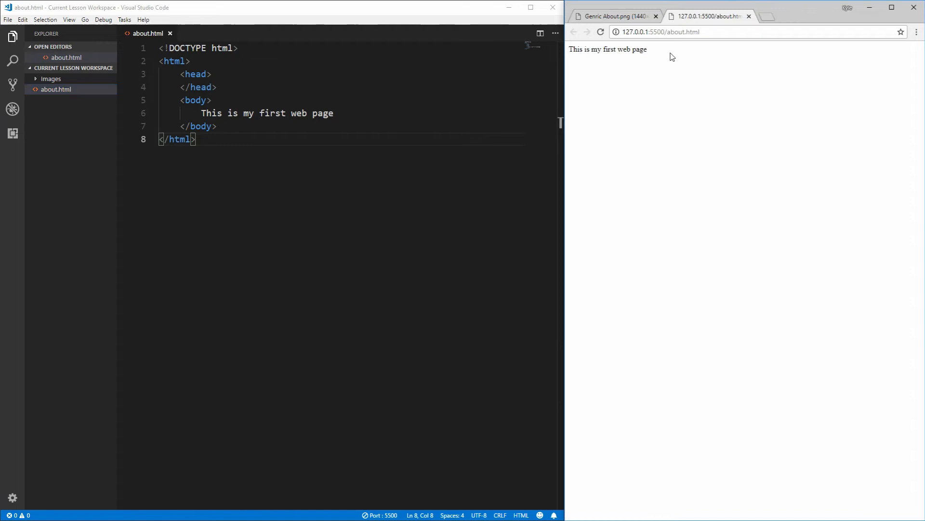
mouse_move(614, 16)
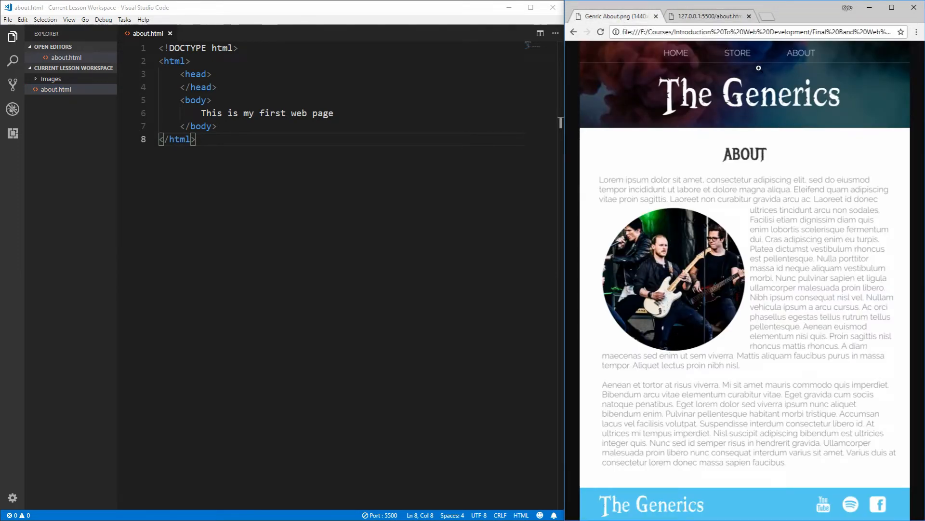
mouse_move(844, 99)
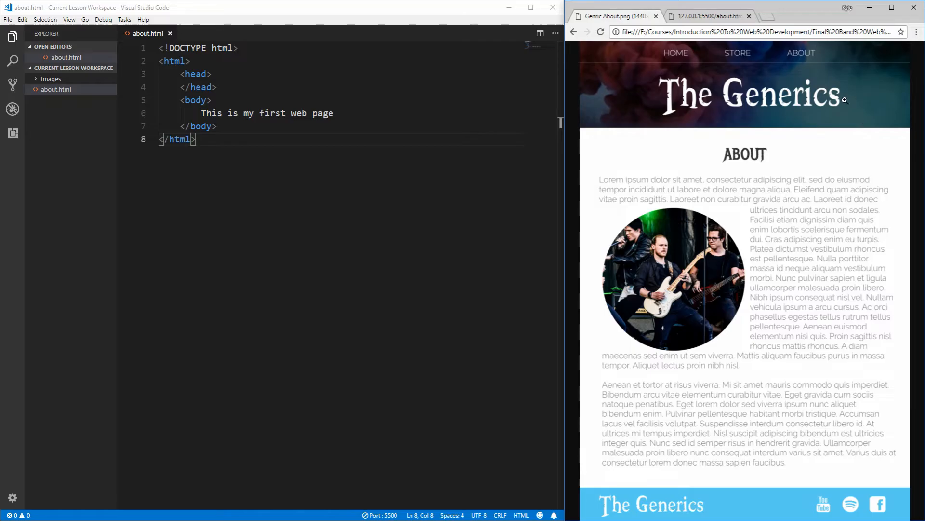
mouse_move(587, 107)
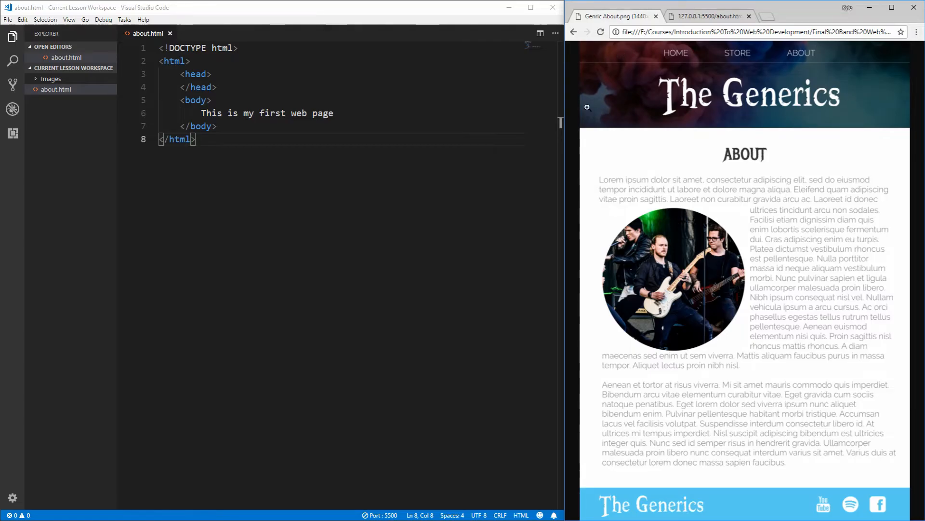
mouse_move(913, 61)
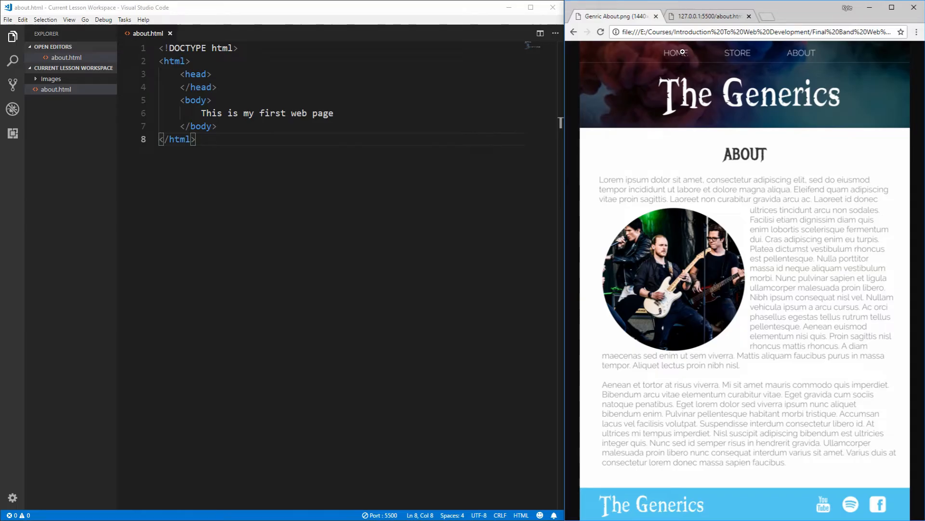
mouse_move(750, 53)
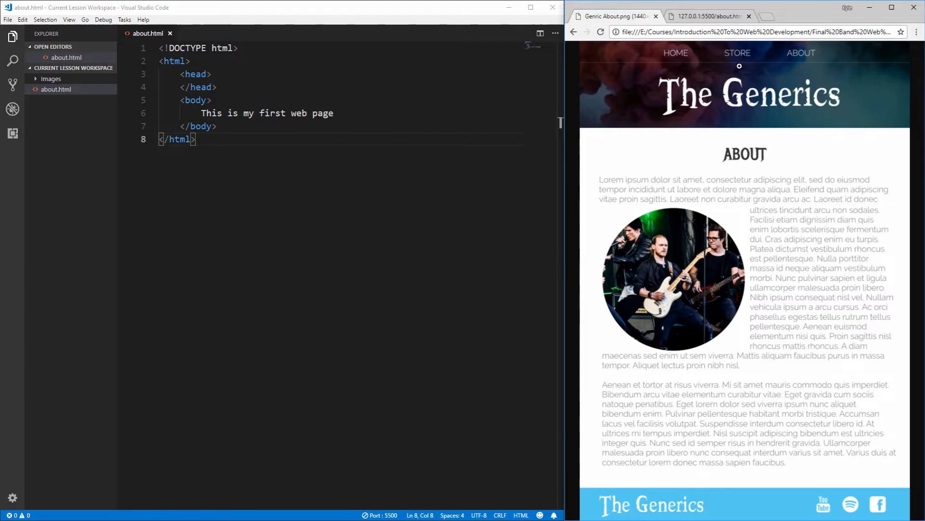
mouse_move(682, 70)
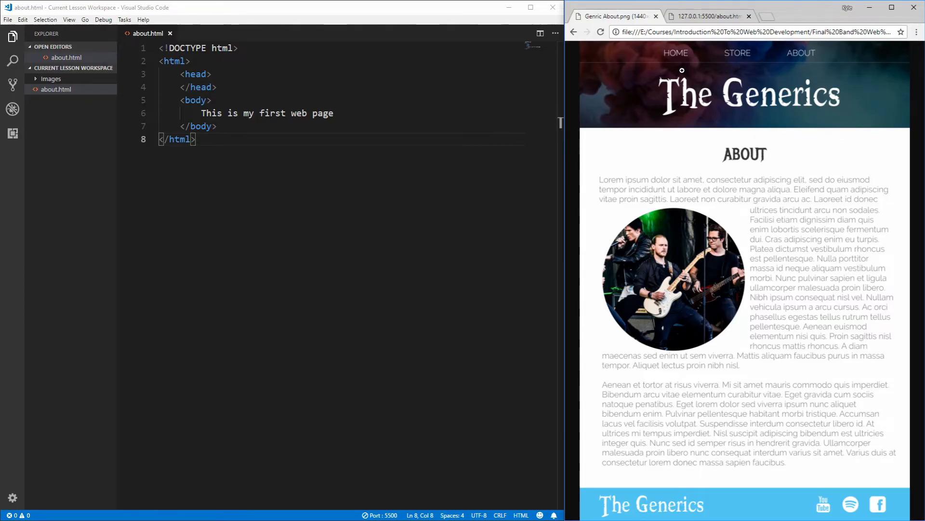
mouse_move(633, 61)
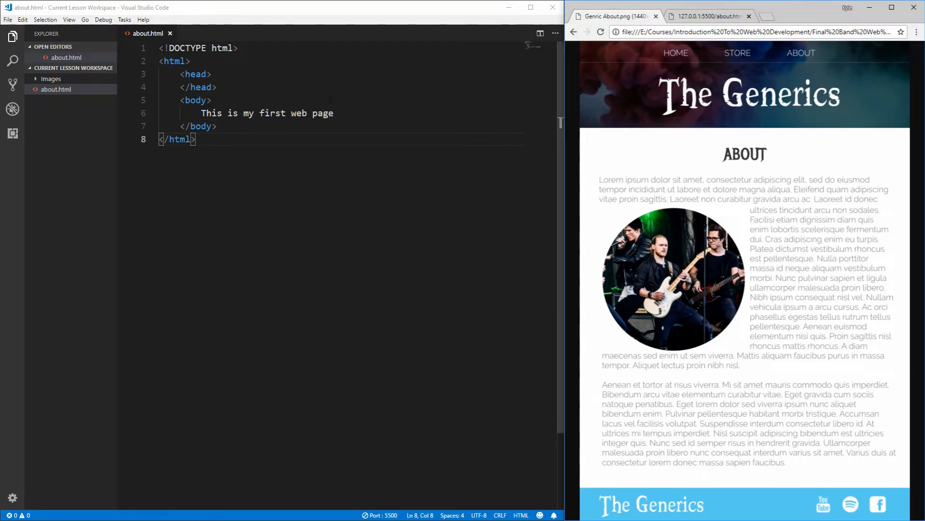
Step: Select the placeholder body line, then highlight the header tag names on line 6
triple_click(267, 113)
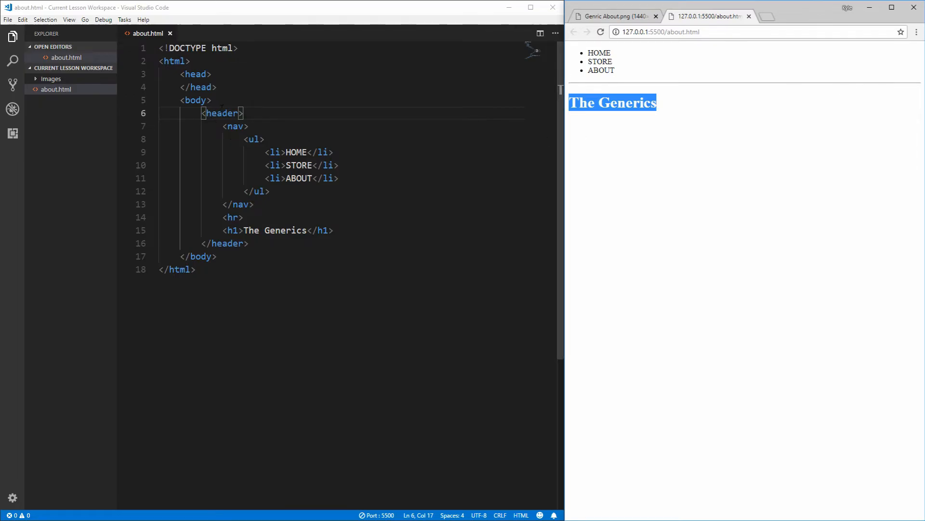
double_click(221, 113)
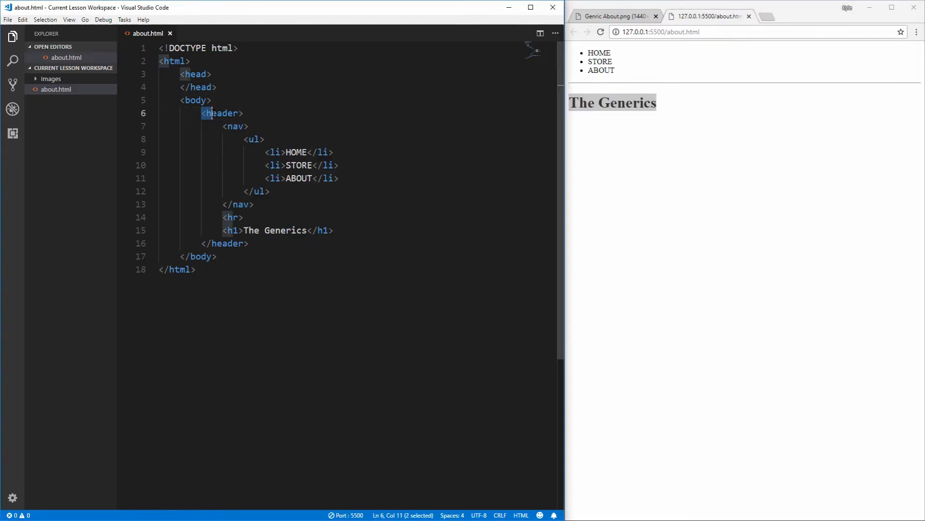
double_click(221, 113)
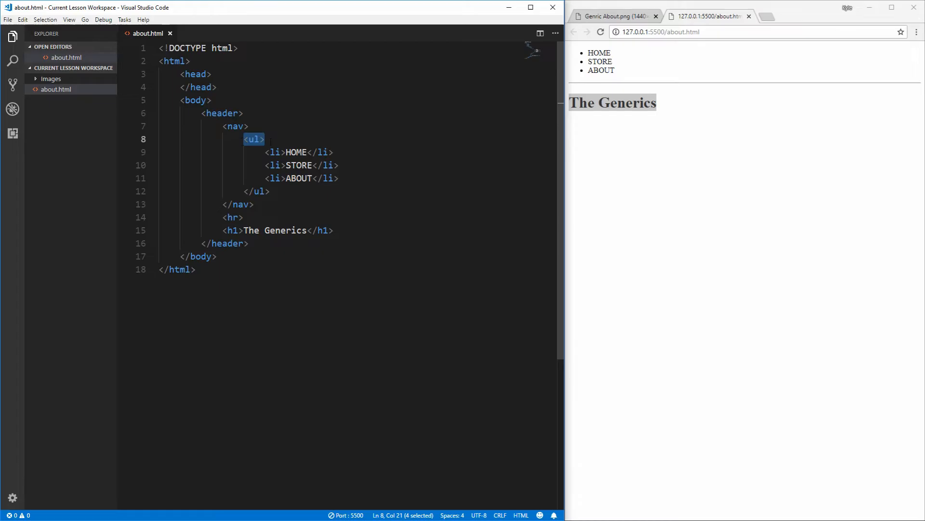
left_click(254, 138)
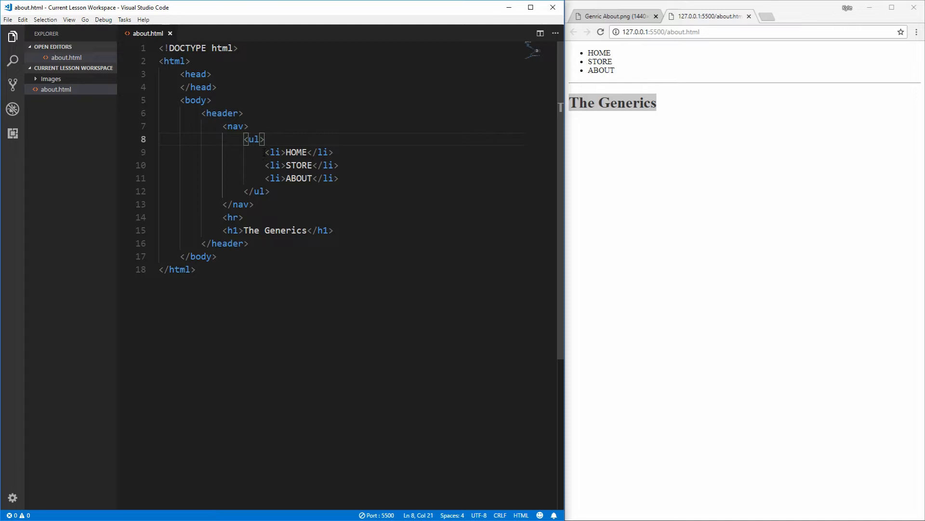
double_click(274, 152)
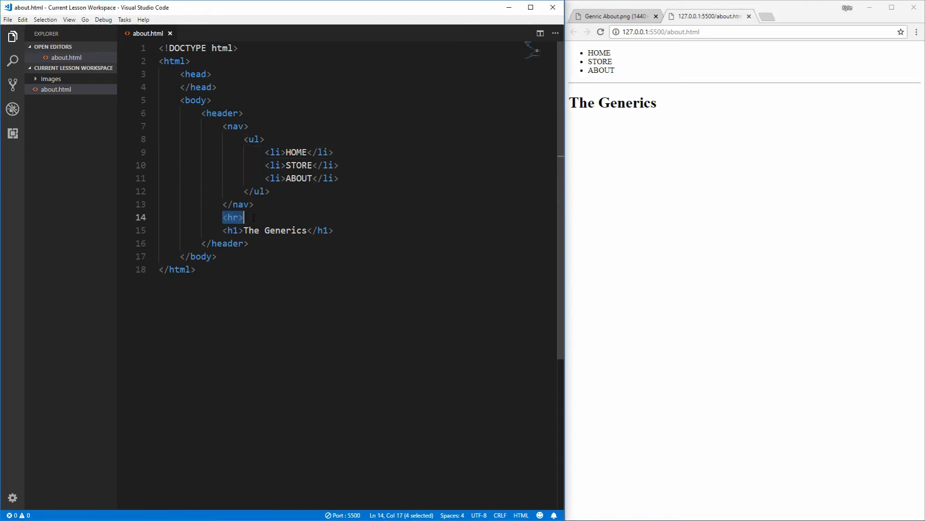
left_click(233, 217)
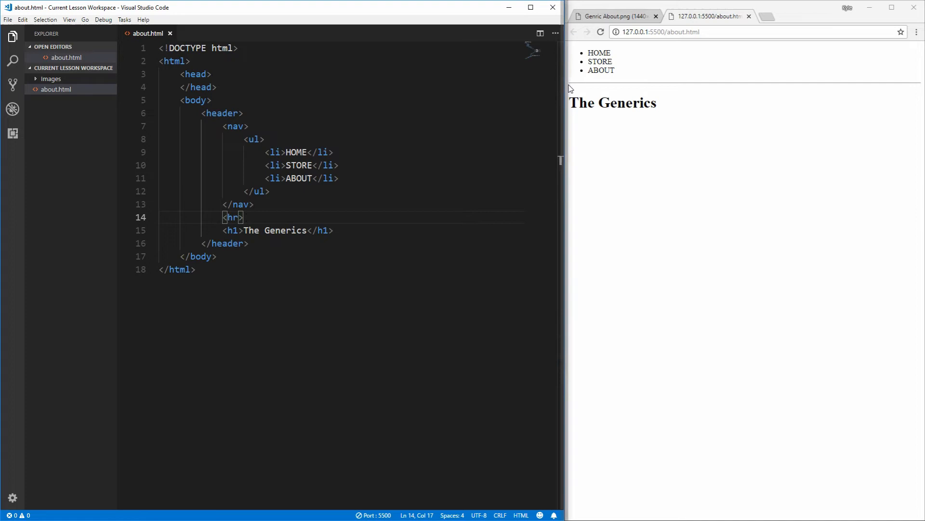
mouse_move(553, 135)
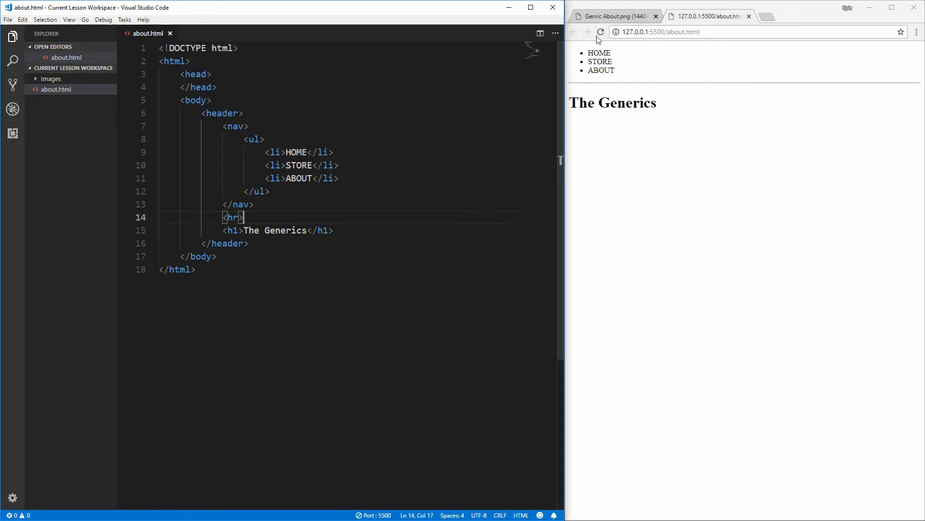
Step: Switch Chrome back to the Generic About.png design mockup
left_click(613, 16)
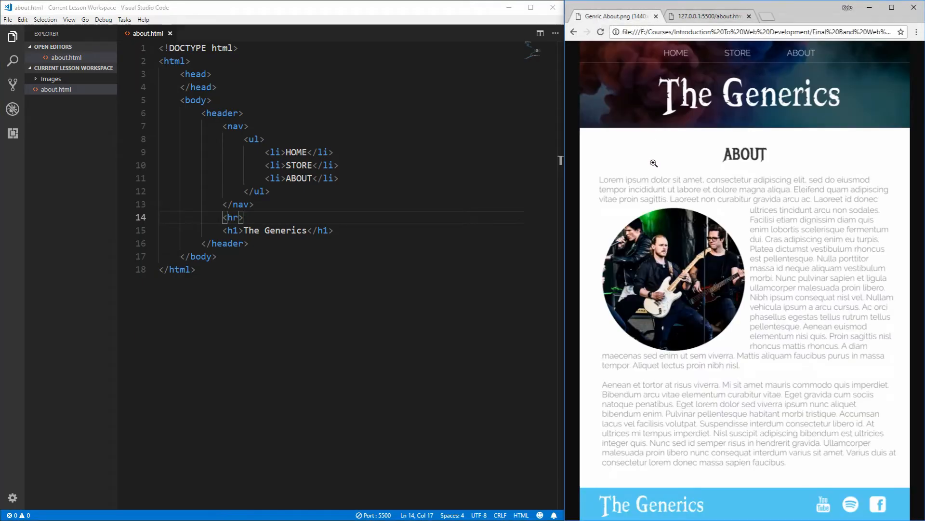
mouse_move(591, 154)
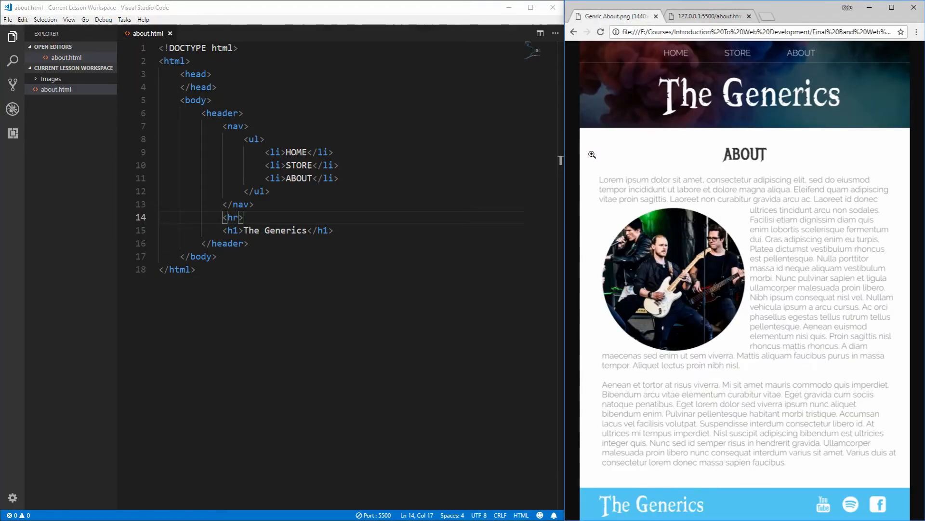
mouse_move(760, 179)
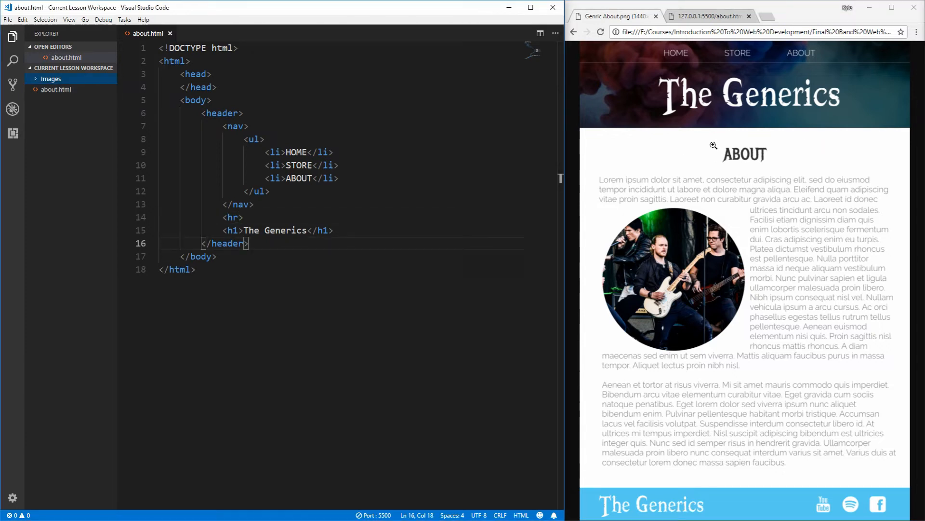
mouse_move(729, 142)
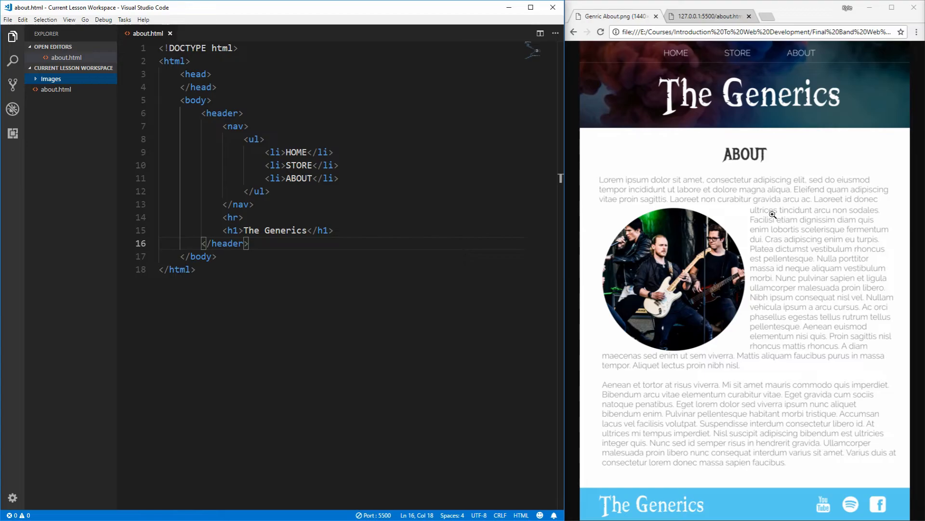
mouse_move(612, 457)
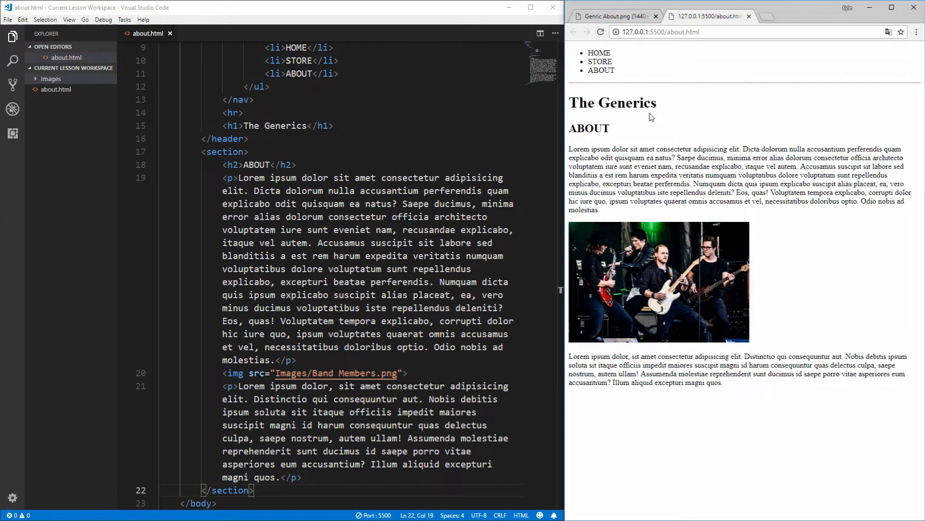
double_click(589, 128)
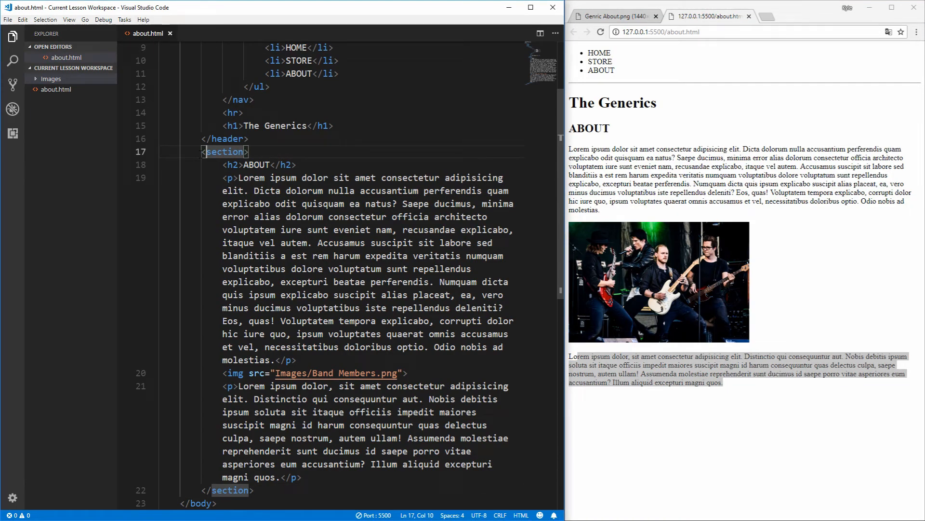
double_click(224, 152)
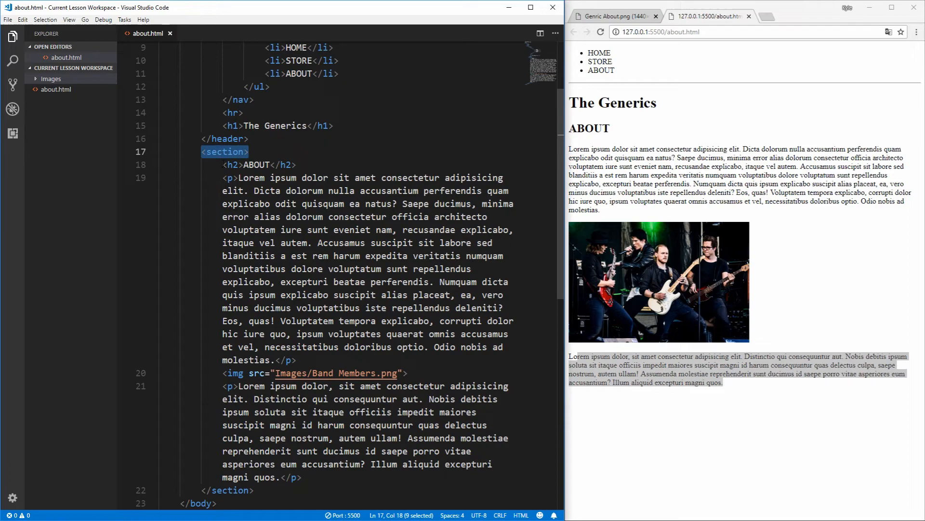
Step: Walk through the About section's paragraph and the image's src attribute in the code
left_click(232, 165)
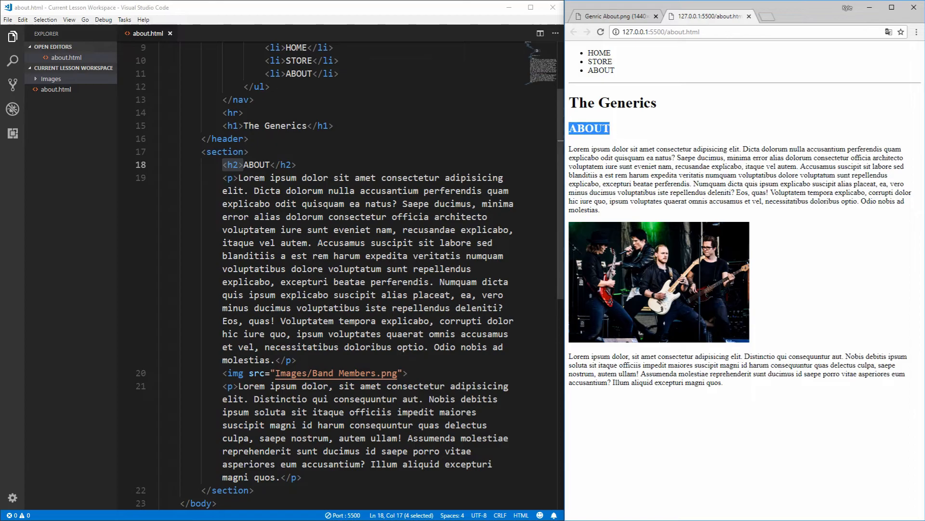
left_click(230, 178)
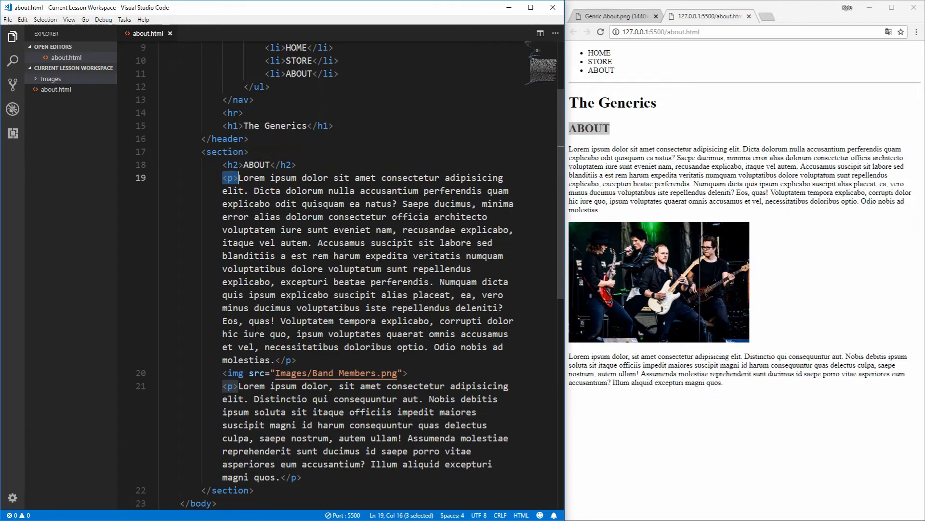
scroll("down", 3)
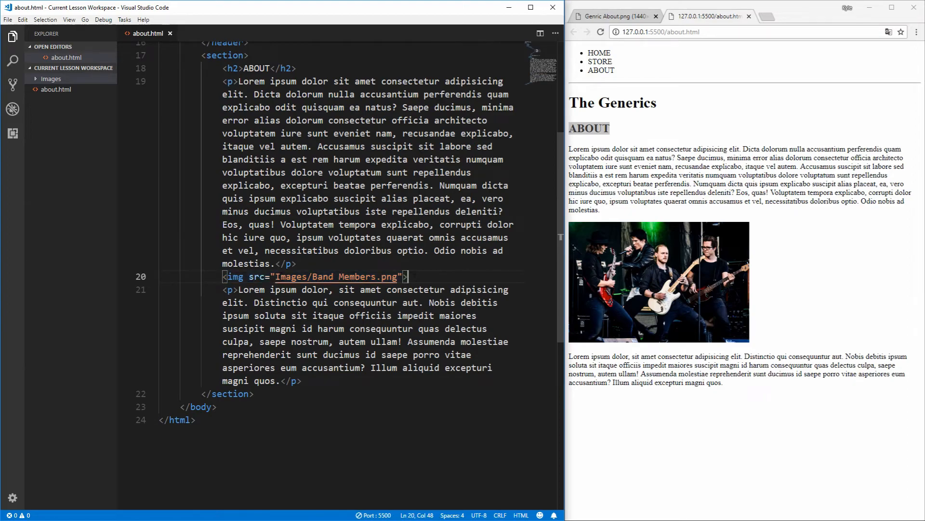
double_click(257, 276)
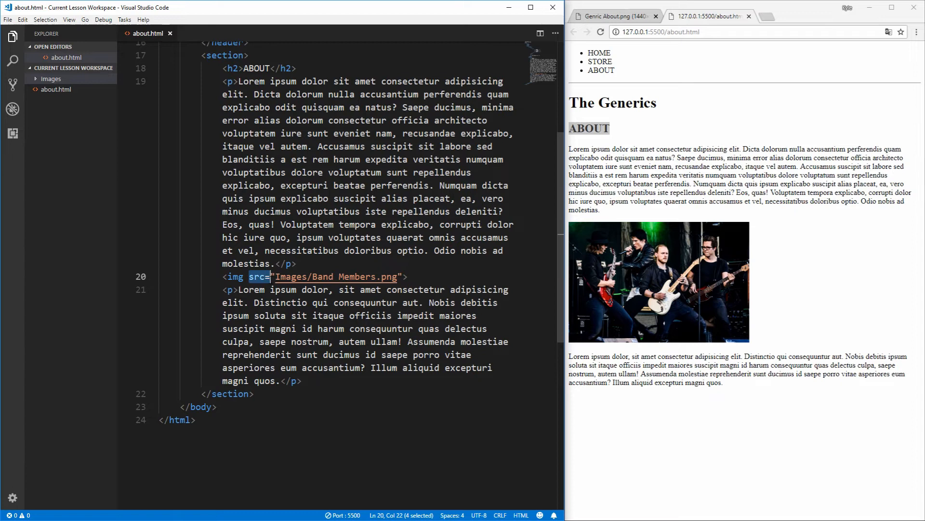
left_click(257, 277)
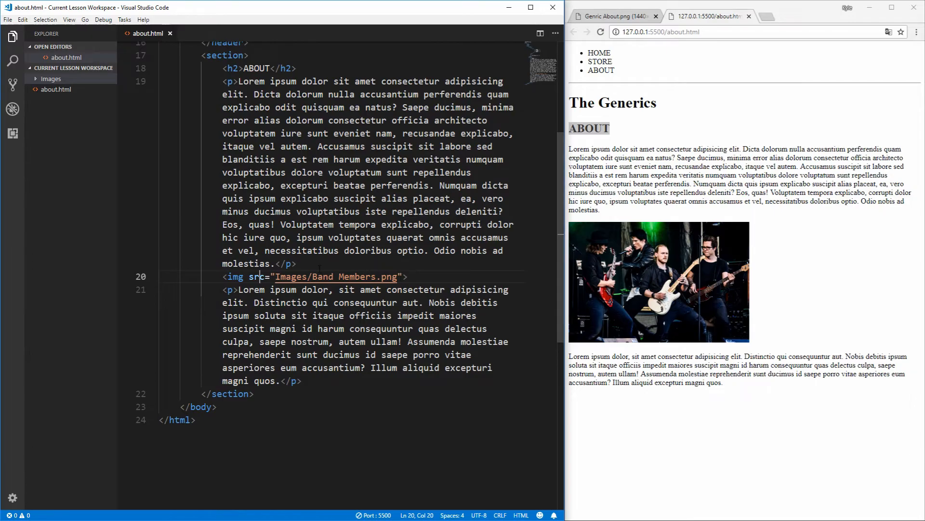
mouse_move(57, 90)
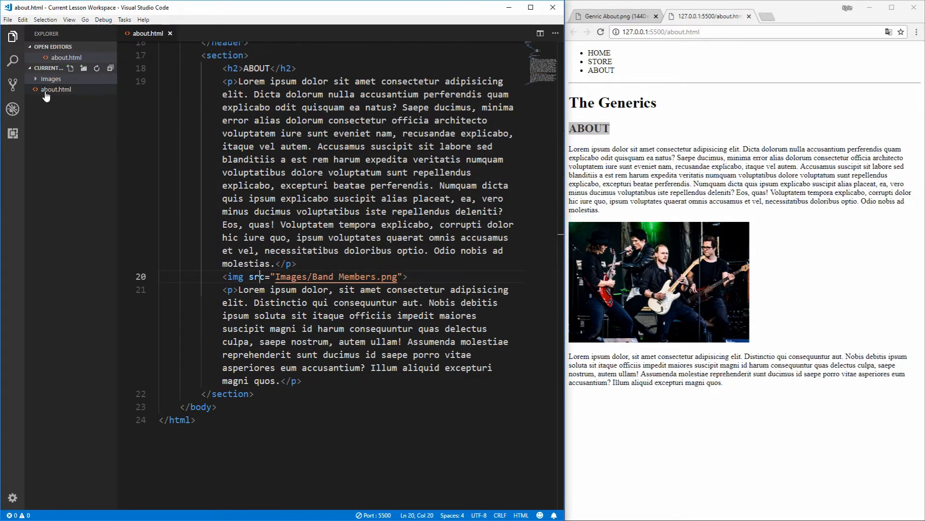
mouse_move(55, 89)
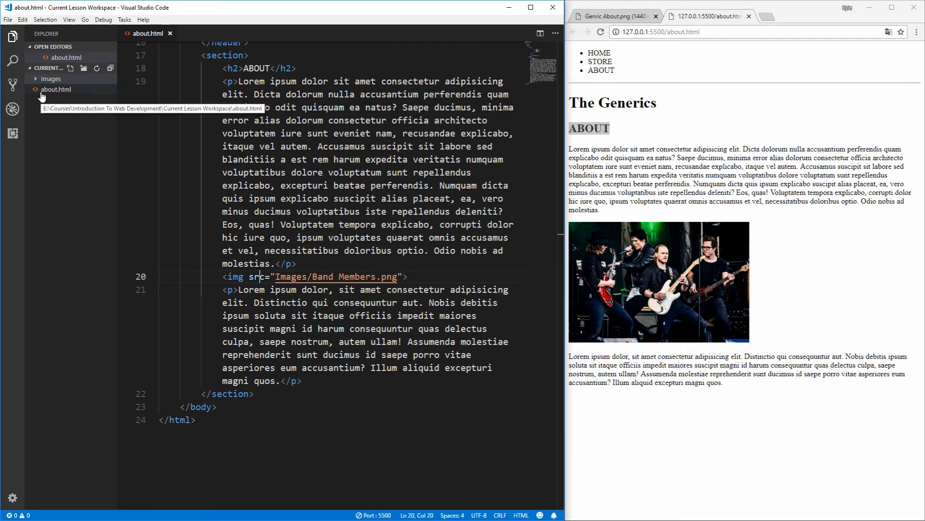
Step: Expand the Images folder, preview Band Members.png, and return to about.html
left_click(51, 79)
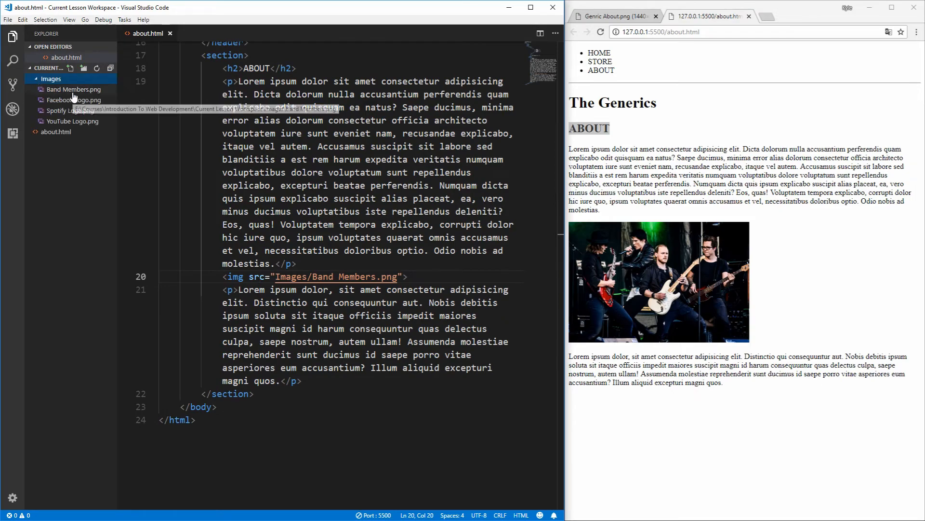
left_click(73, 89)
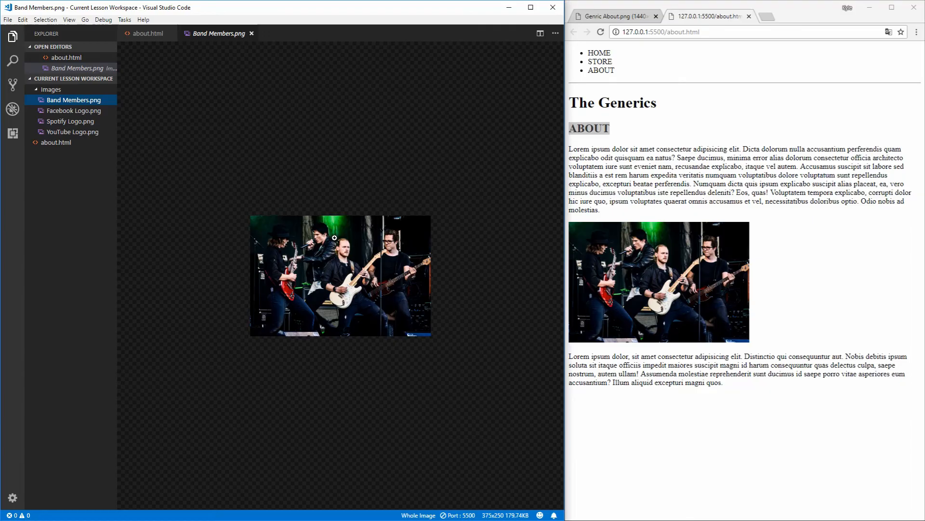
left_click(149, 33)
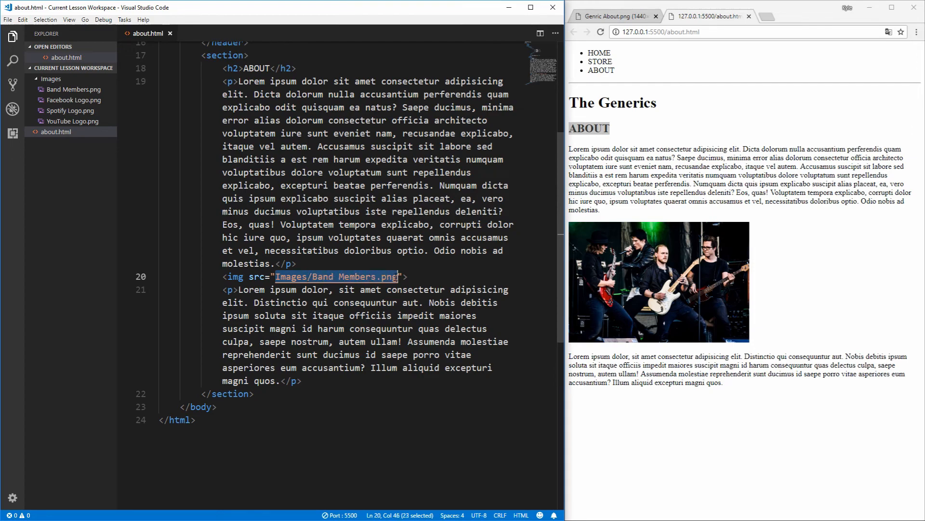
mouse_move(56, 131)
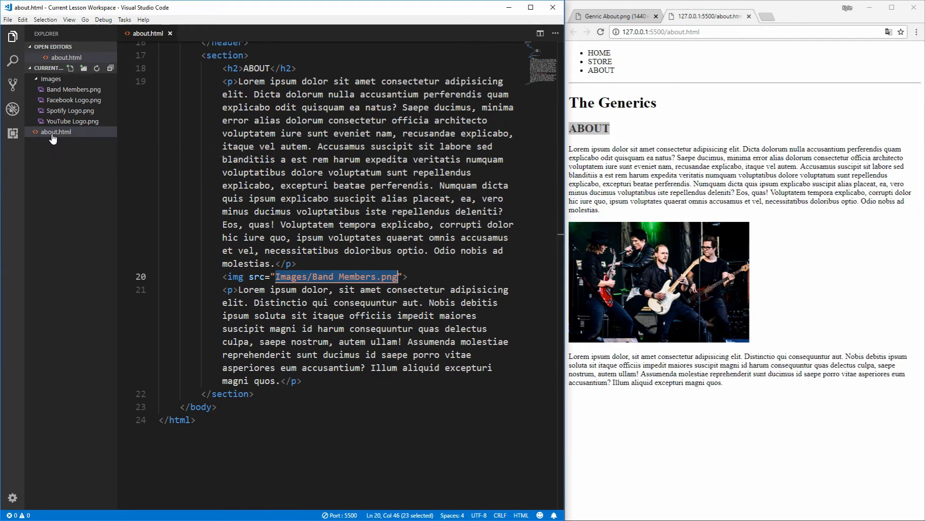
mouse_move(56, 132)
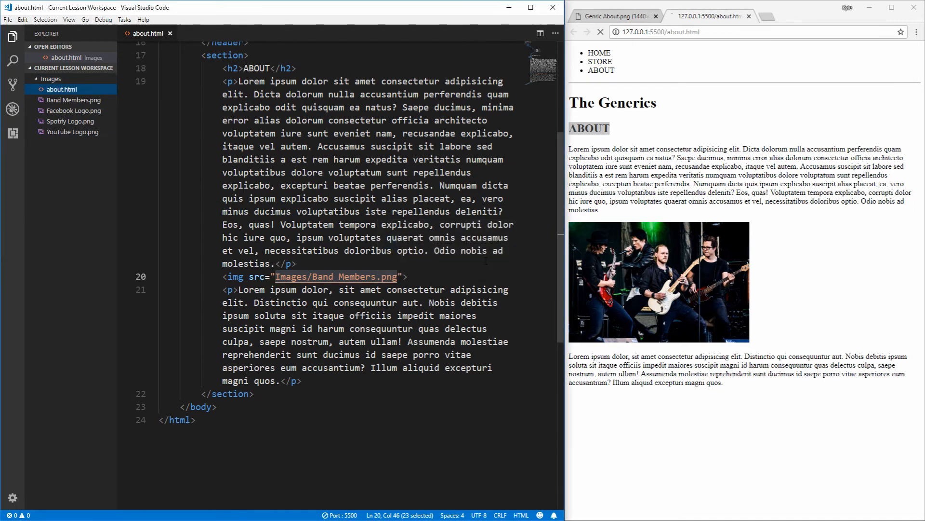
left_click(600, 31)
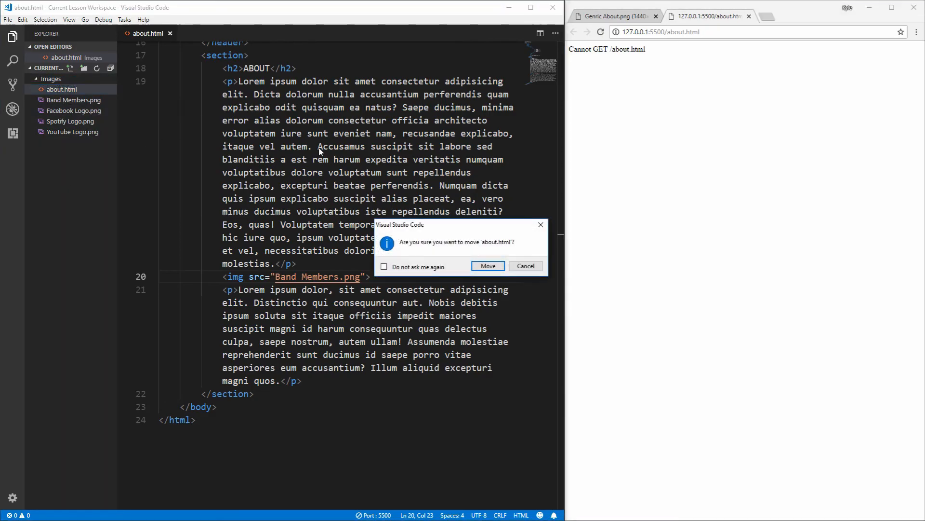
left_click(487, 265)
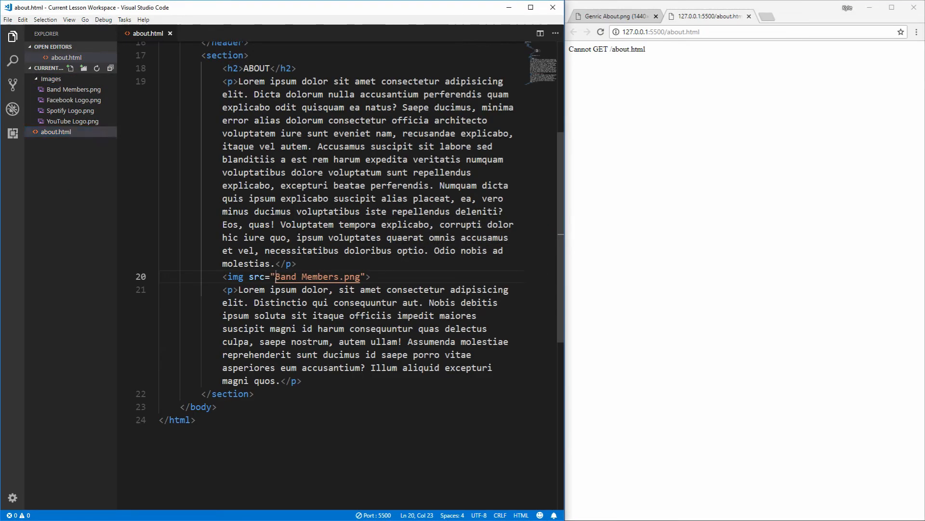
type("Images/")
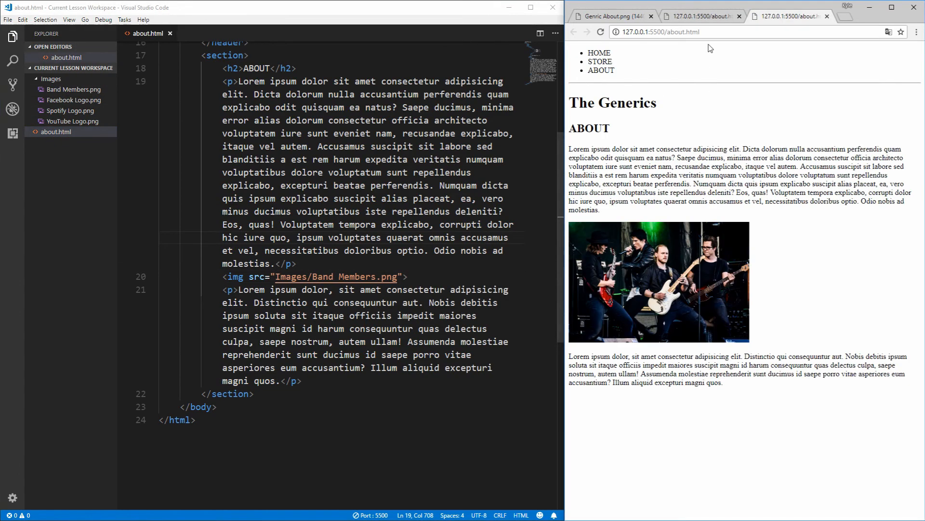
left_click(826, 16)
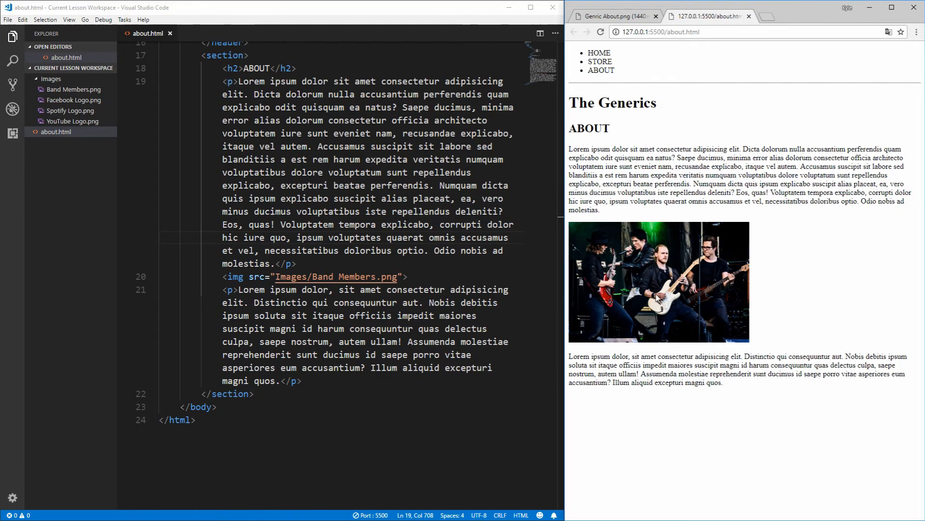
double_click(229, 289)
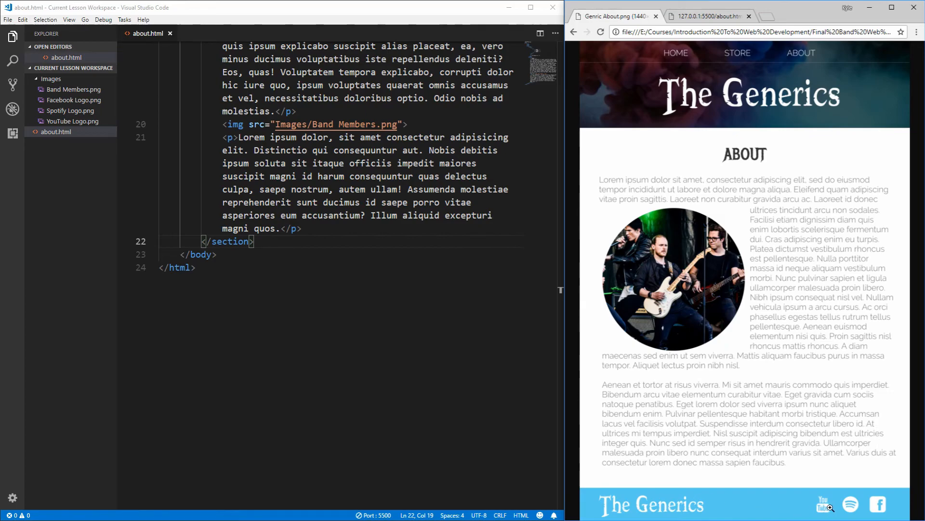
mouse_move(879, 505)
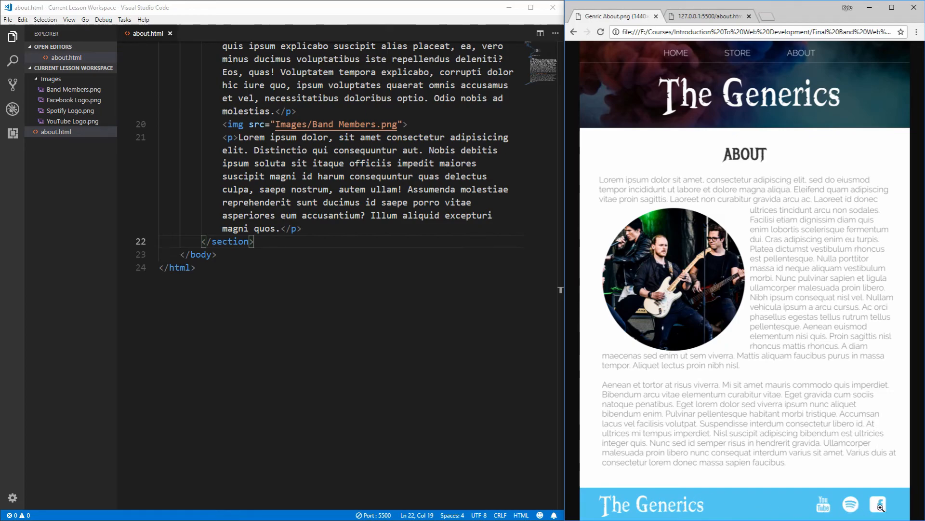
Step: Place the cursor in the footer code and bring up about.html's live preview
left_click(307, 242)
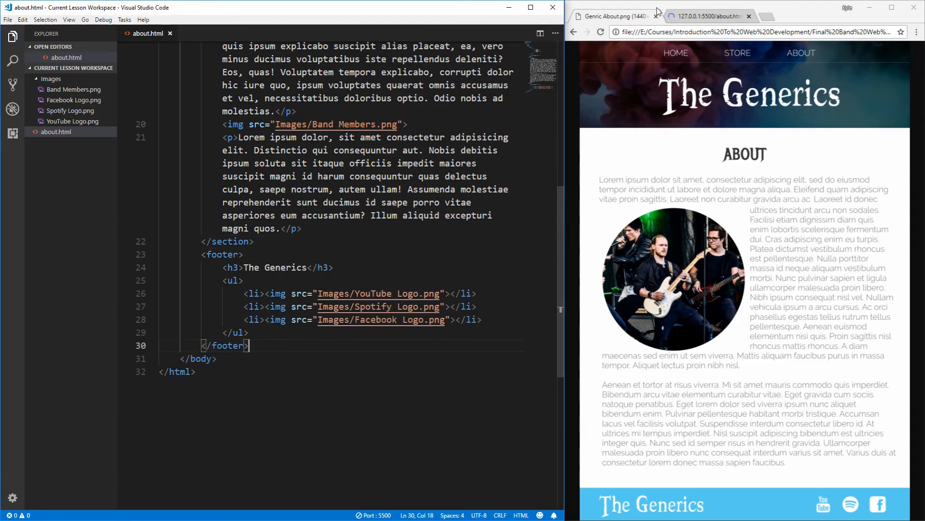
left_click(600, 32)
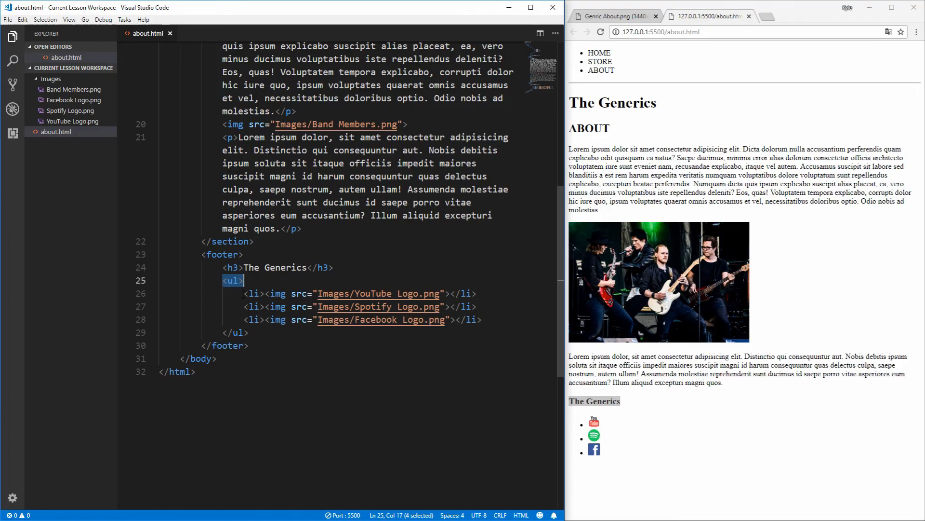
Step: Preview Facebook Logo.png and YouTube Logo.png, close the preview, and return to the mockup
left_click(243, 280)
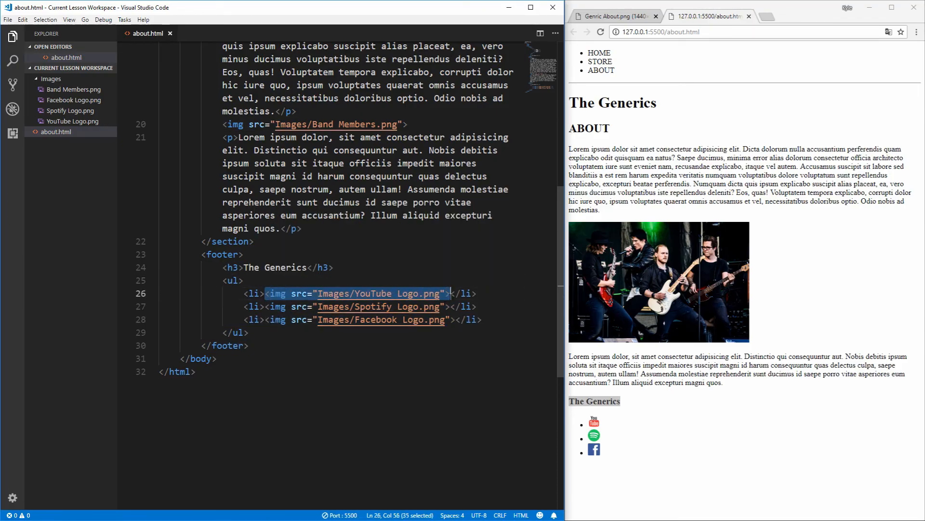
left_click(74, 110)
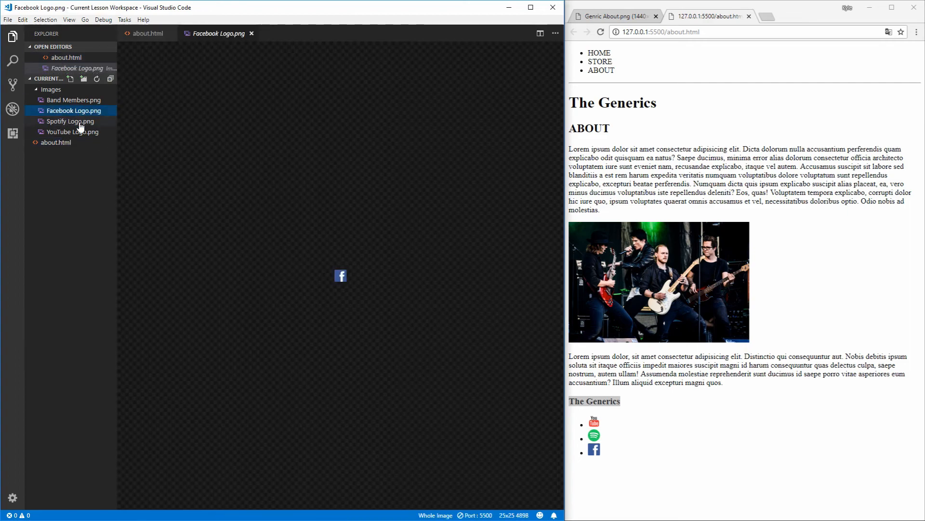
left_click(73, 131)
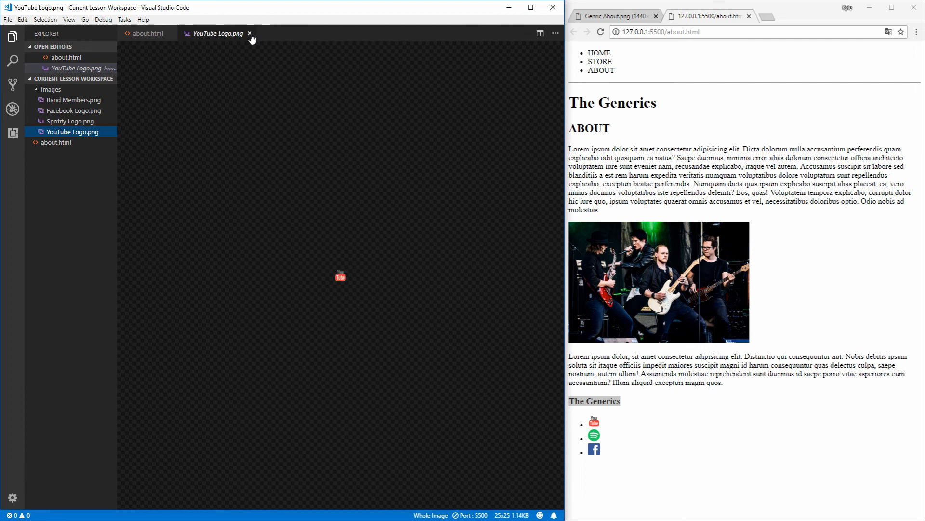
left_click(250, 34)
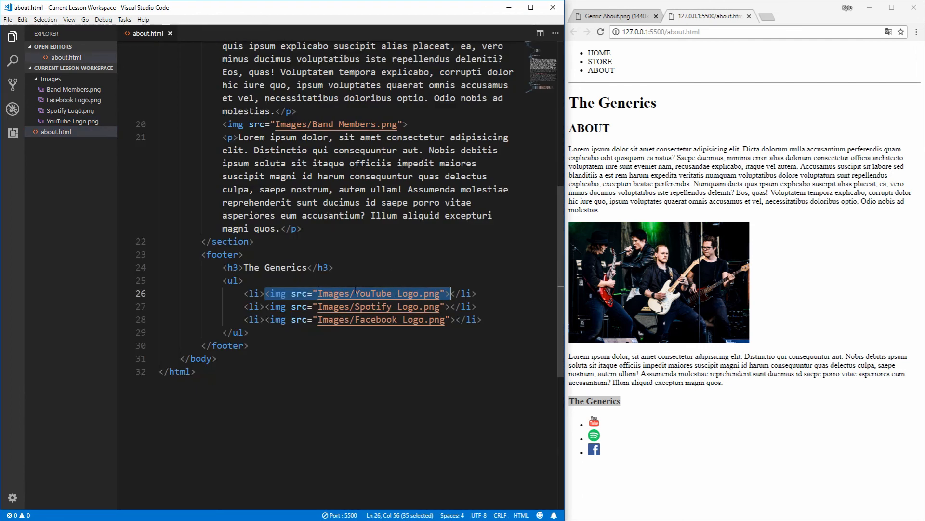
left_click(222, 254)
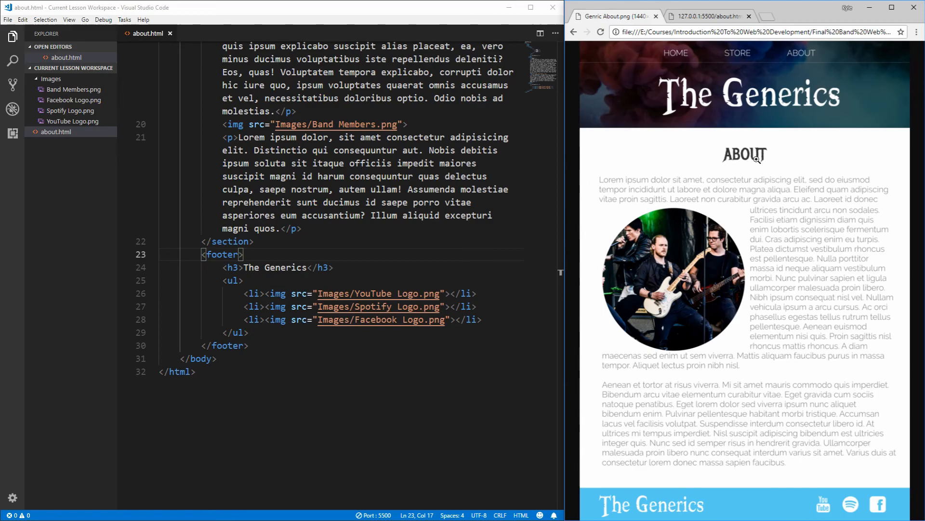
mouse_move(755, 197)
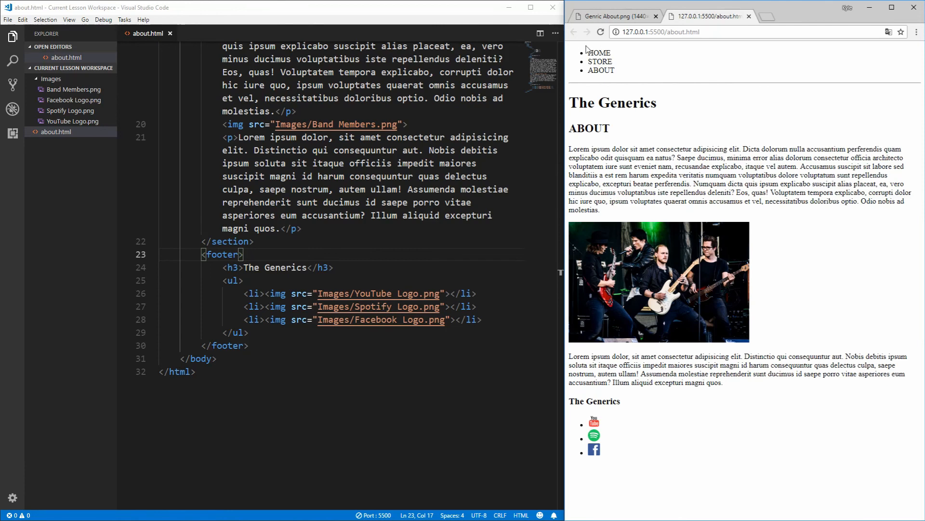
key("ctrl+a")
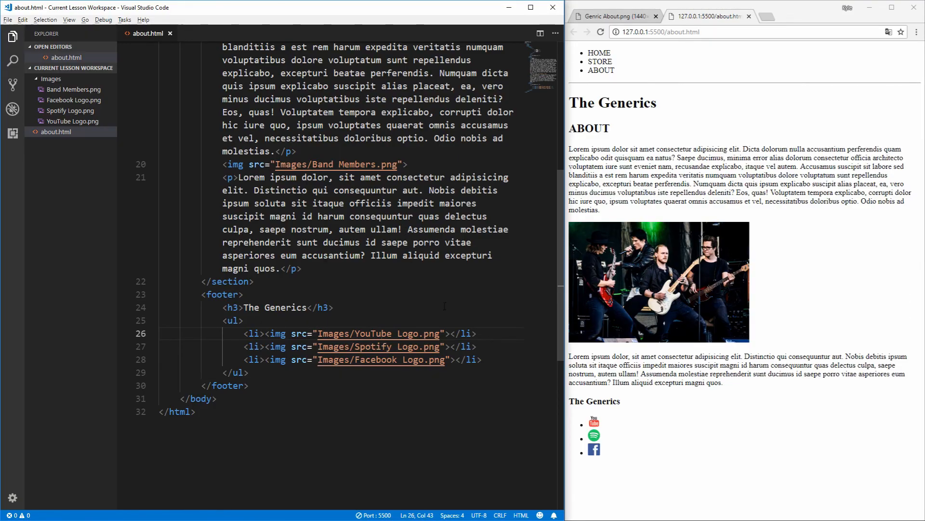
double_click(465, 333)
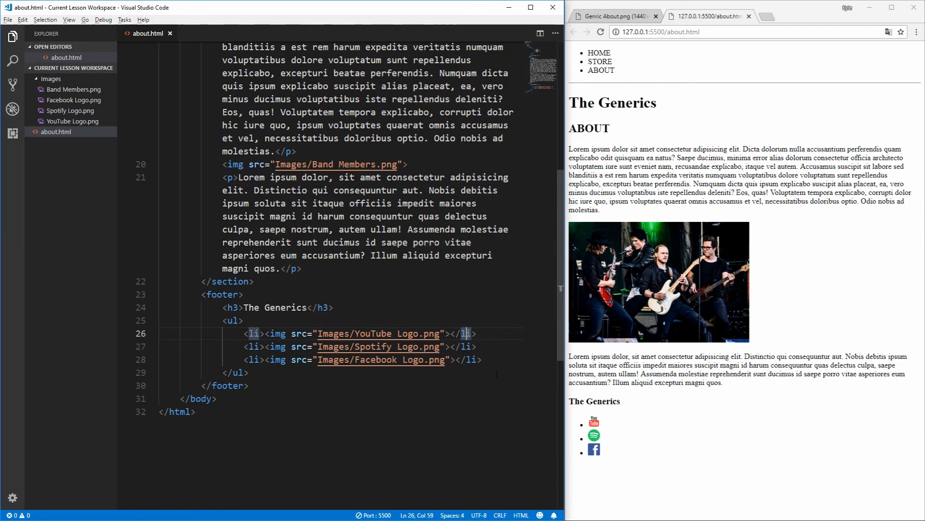
mouse_move(301, 237)
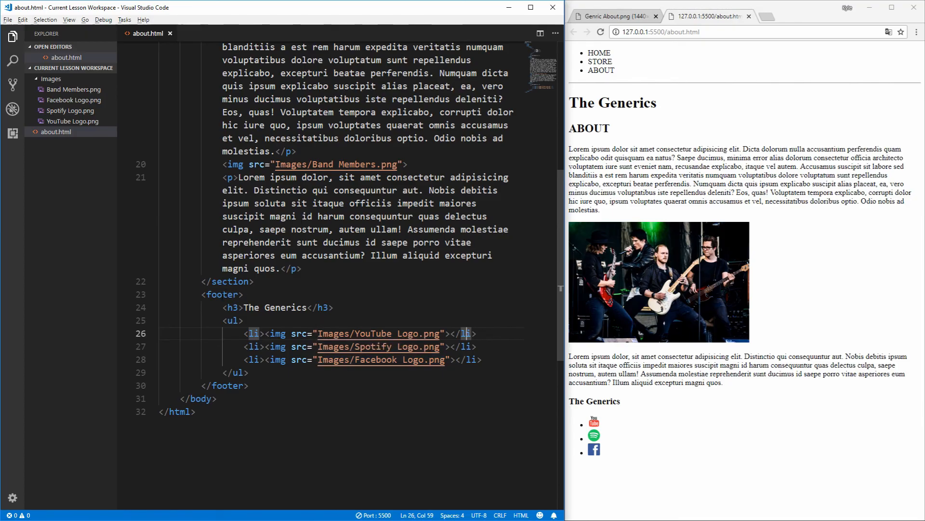
left_click(223, 294)
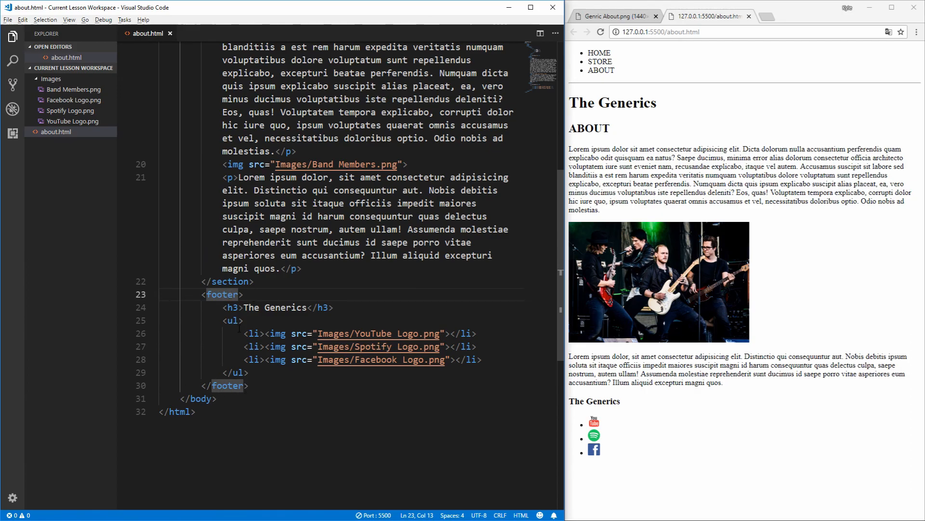
left_click(267, 394)
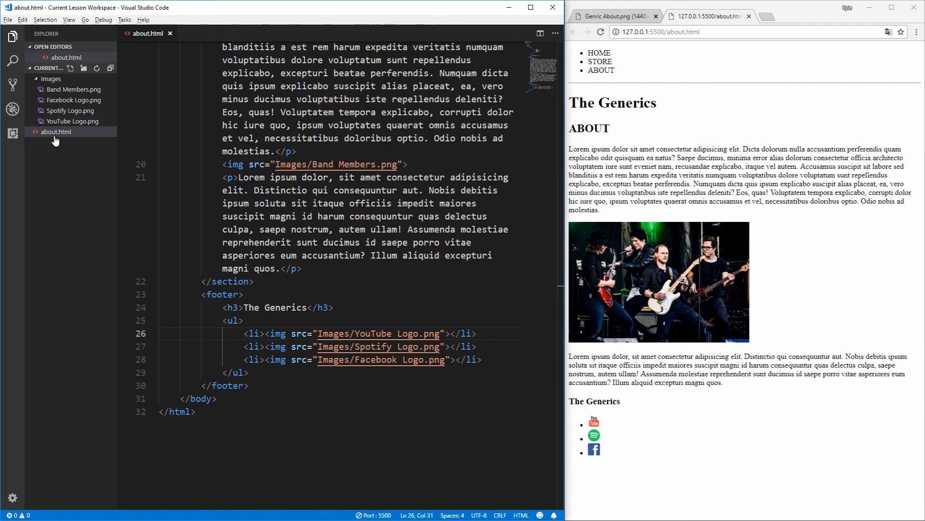
mouse_move(56, 140)
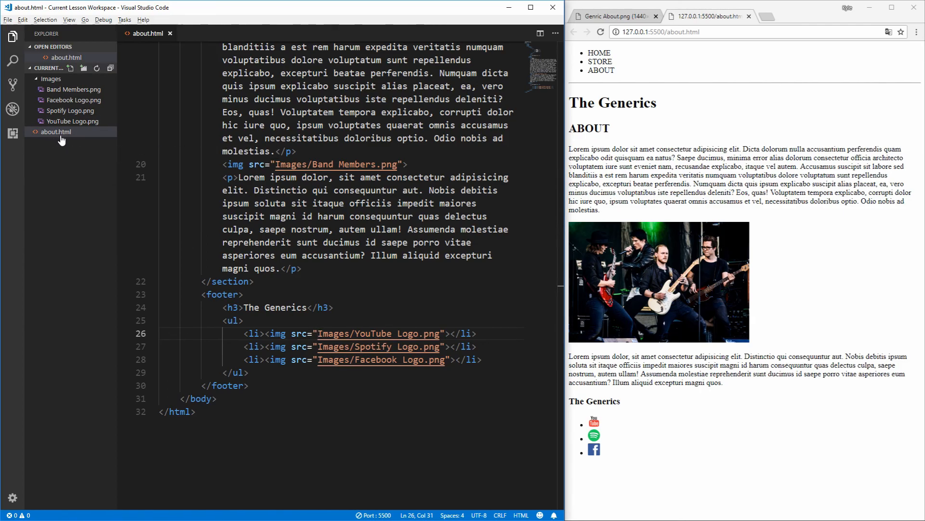
Step: Collapse the Images folder and select 'Images' in the YouTube image src path
left_click(51, 78)
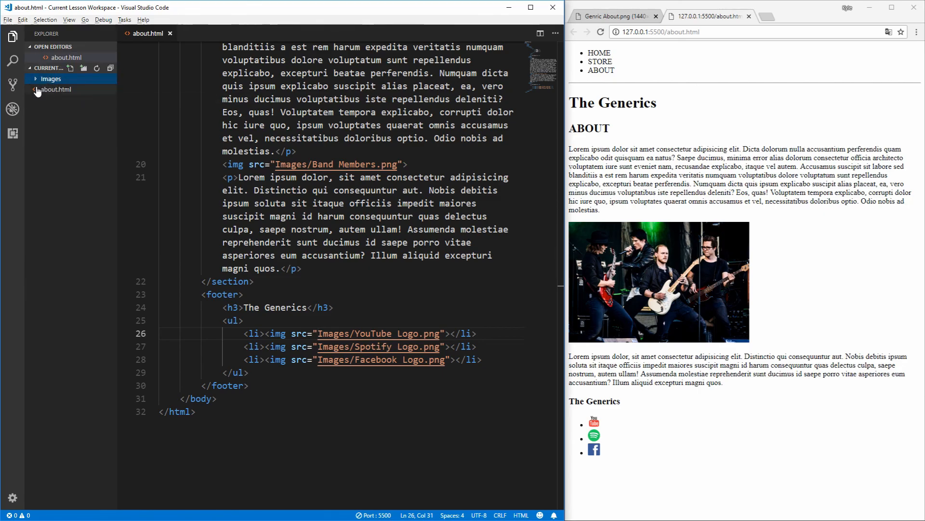
double_click(331, 333)
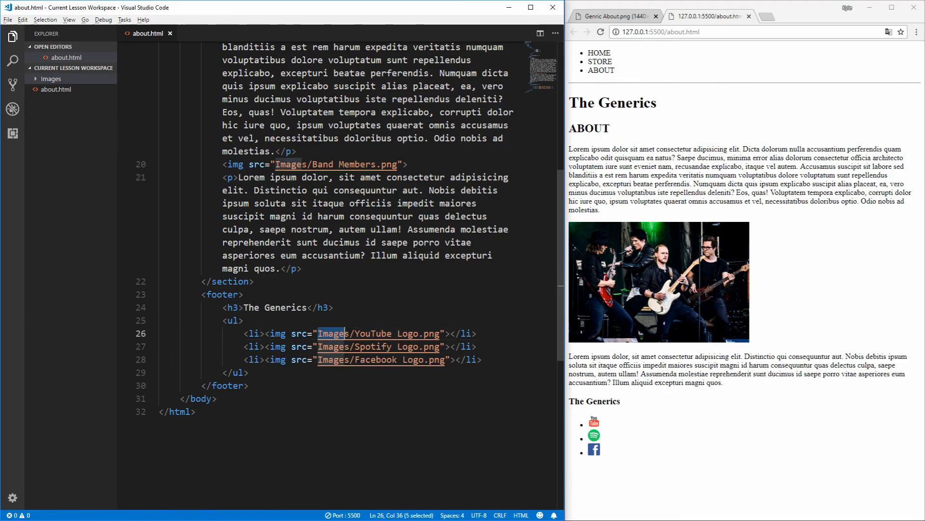